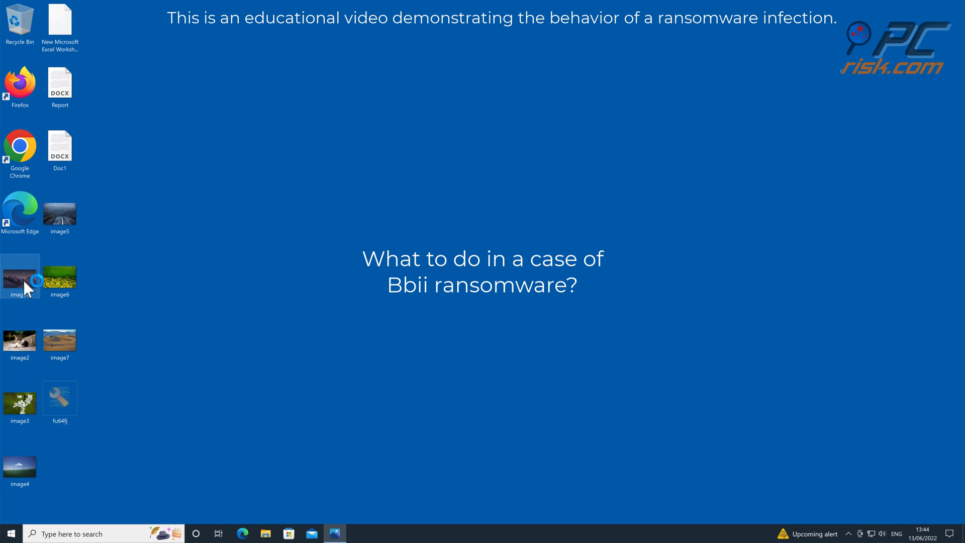
View image1, close the viewer, then right-click the fu64fj sample to run it.
double_click(19, 274)
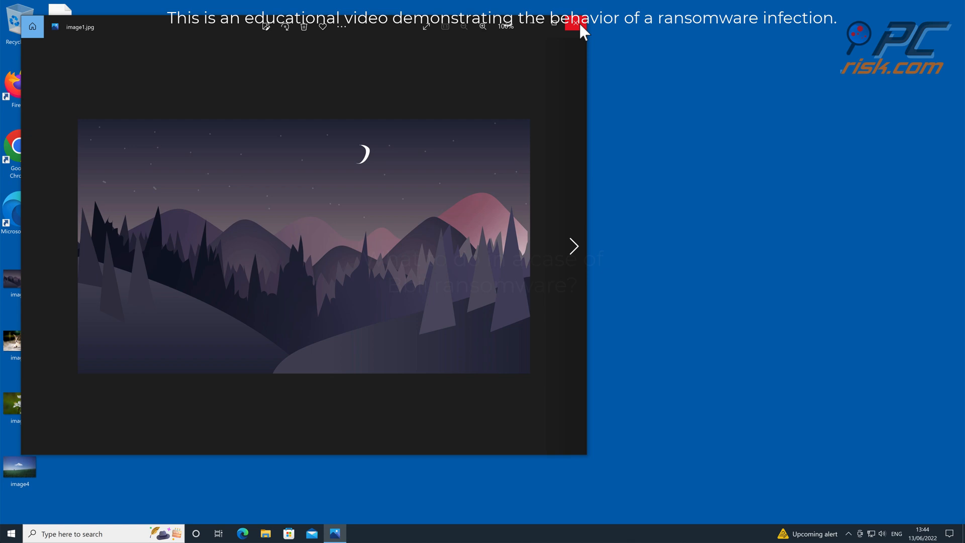
click(568, 26)
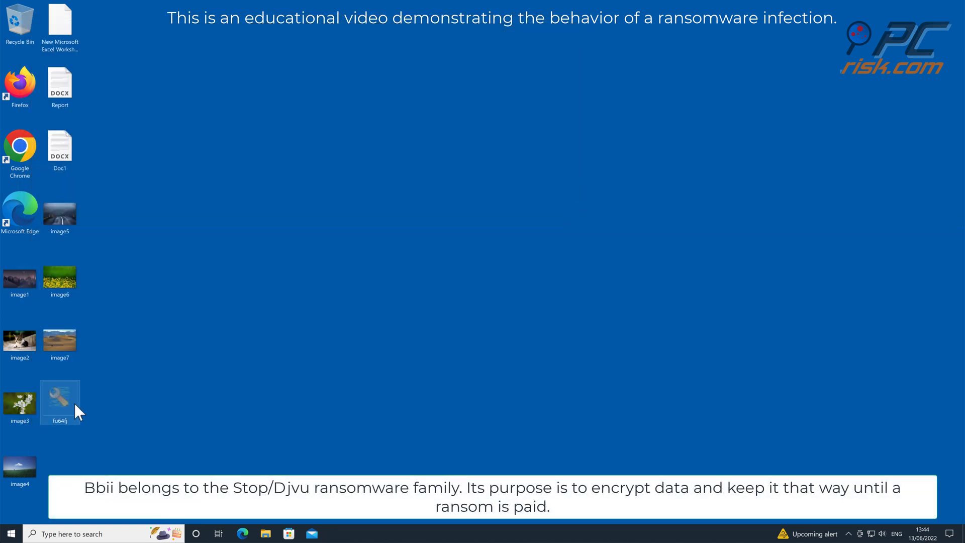
right_click(60, 399)
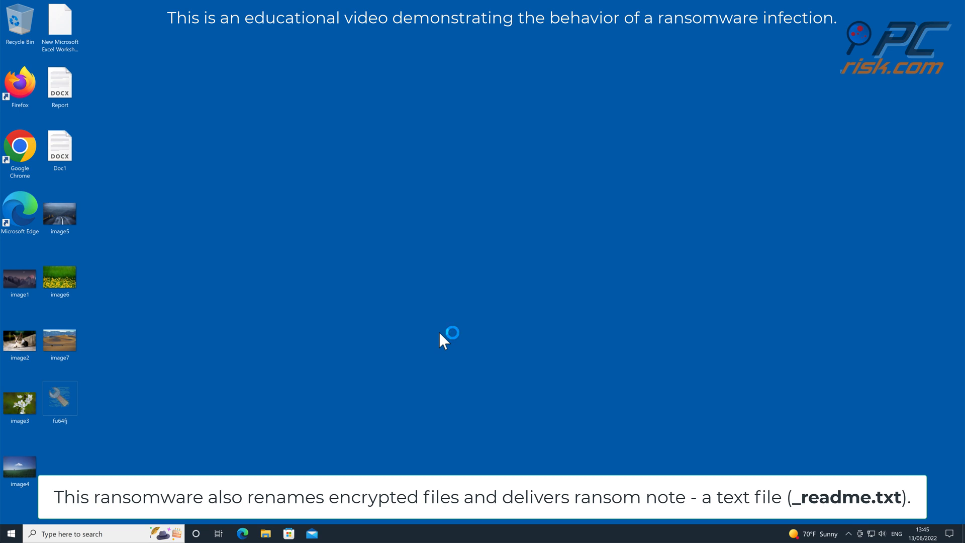
mouse_move(444, 341)
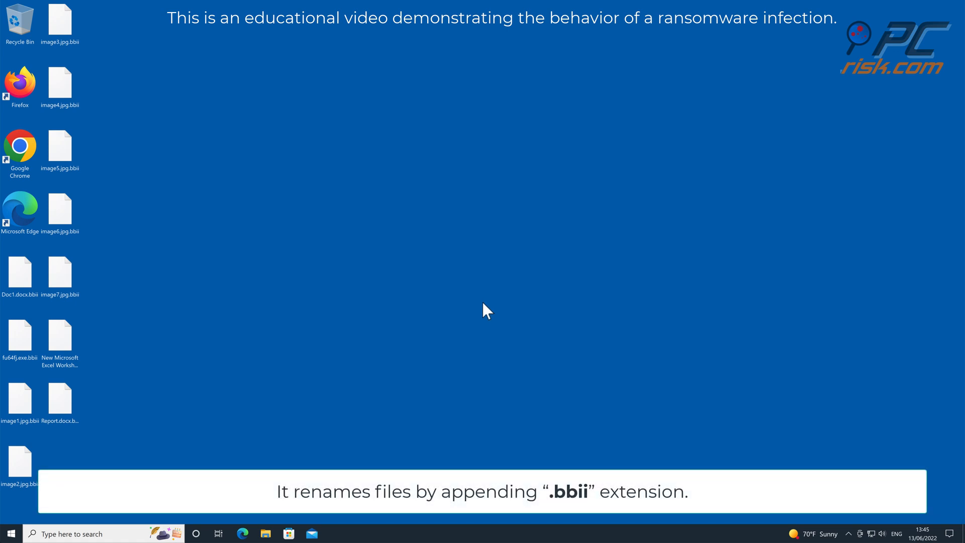
Try opening the encrypted image1.jpg.bbii, then open File Explorer at C:\Users.
click(20, 397)
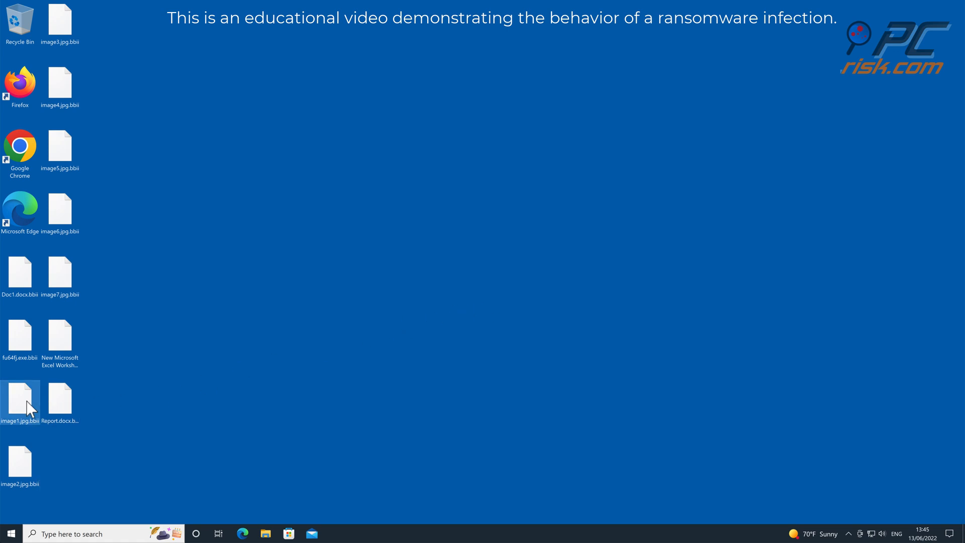
double_click(20, 399)
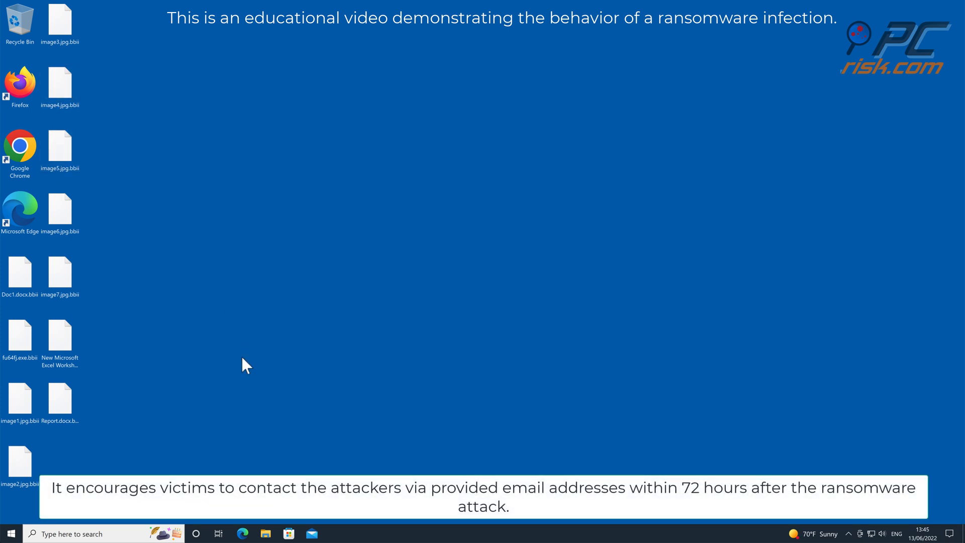
click(265, 533)
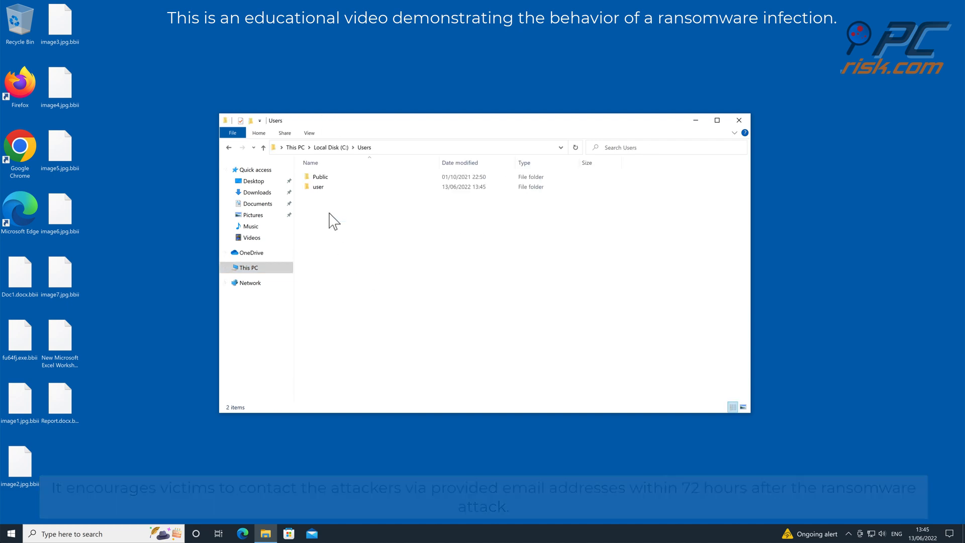
Open the user folder and view the _readme ransom note in Notepad.
double_click(318, 187)
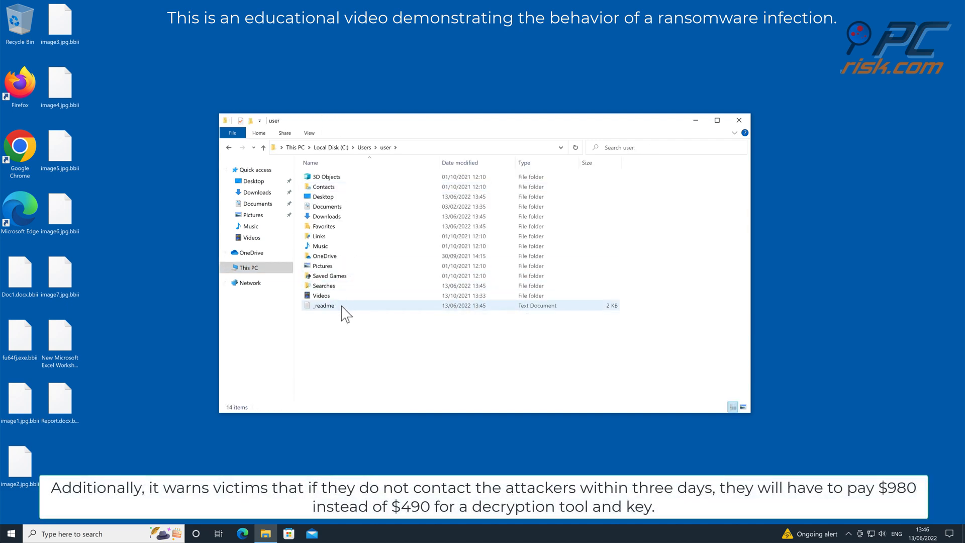
double_click(324, 305)
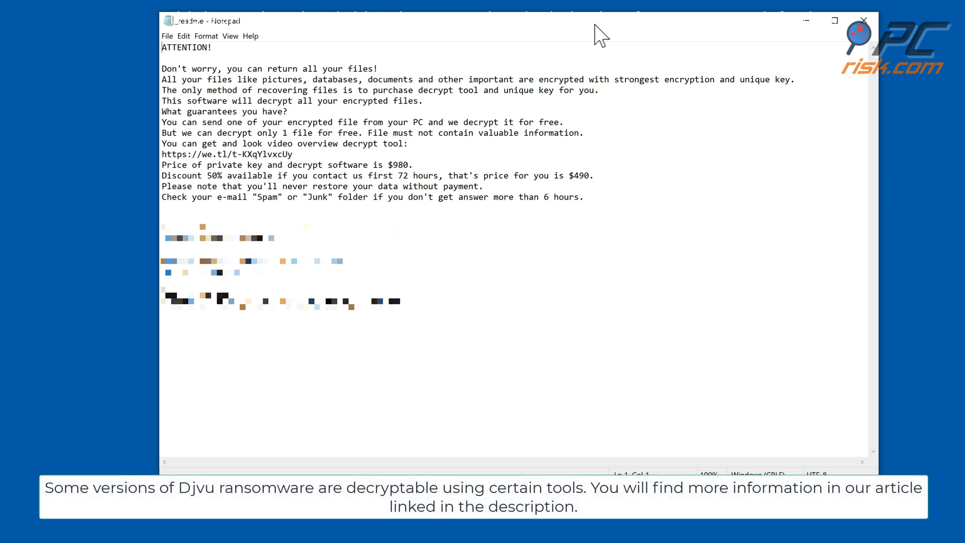
Close the _readme ransom note in Notepad.
click(863, 21)
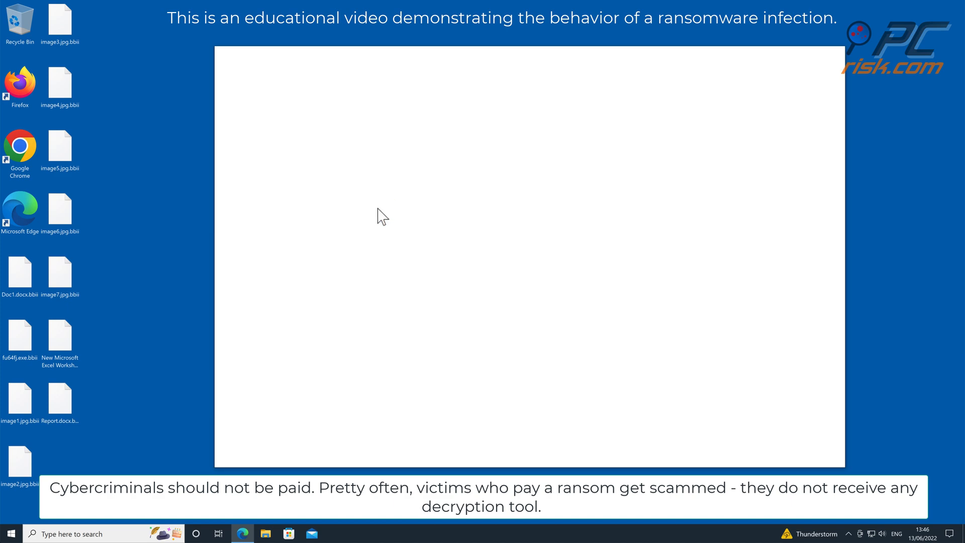
click(241, 532)
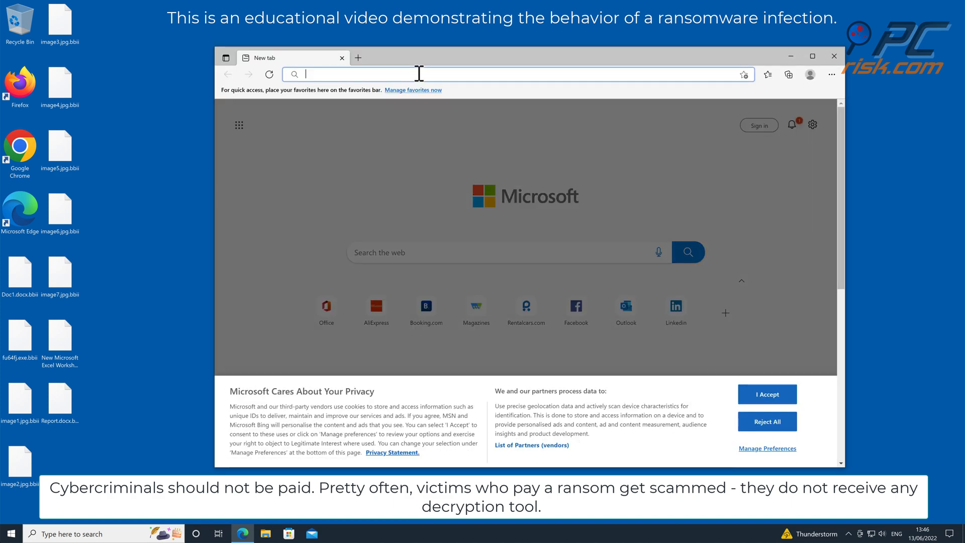
text(www.combocl)
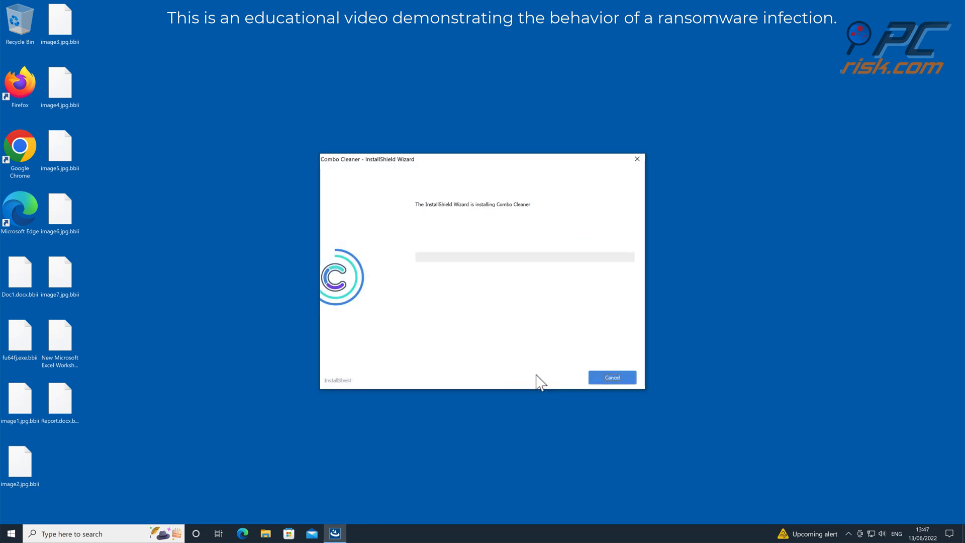
click(611, 377)
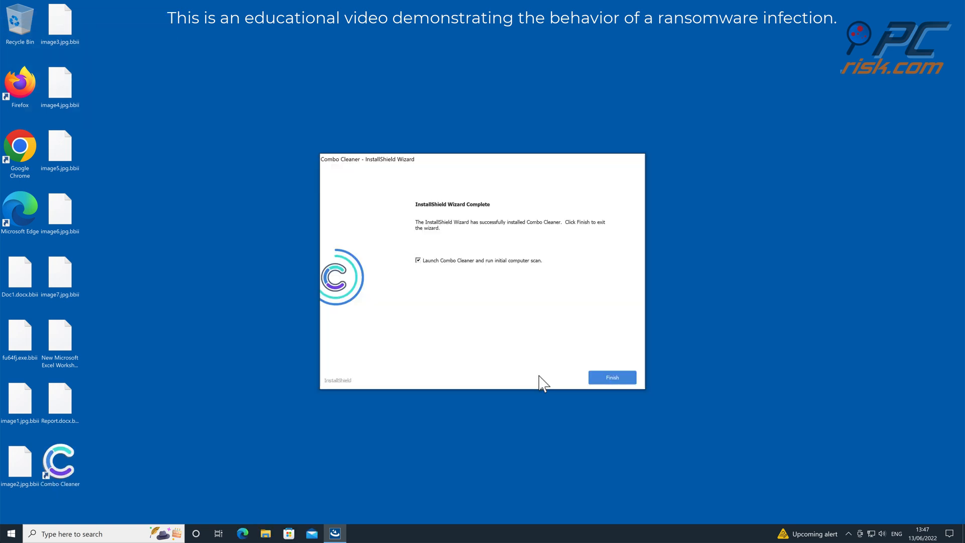
click(611, 377)
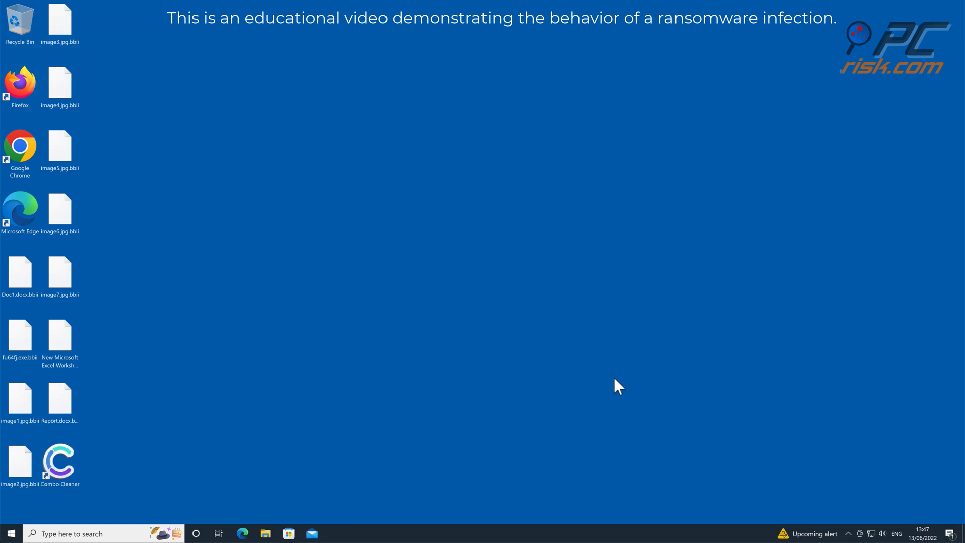
Launch Combo Cleaner, scan, and move both detected malware items to quarantine.
double_click(59, 460)
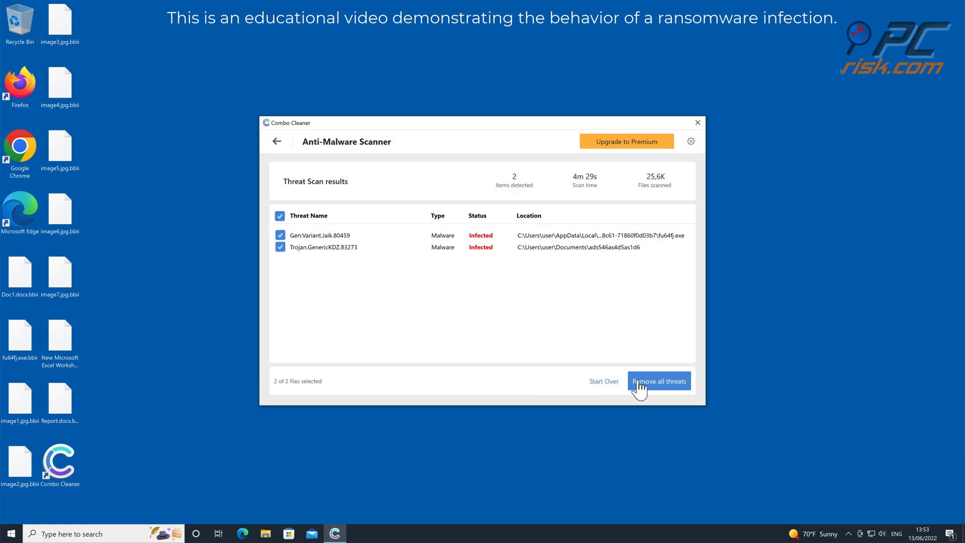
click(658, 381)
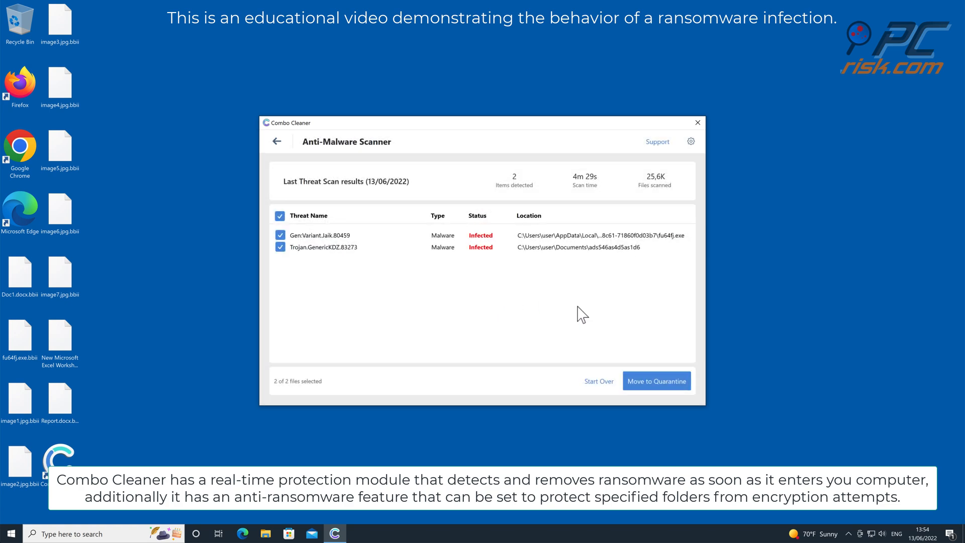
click(656, 381)
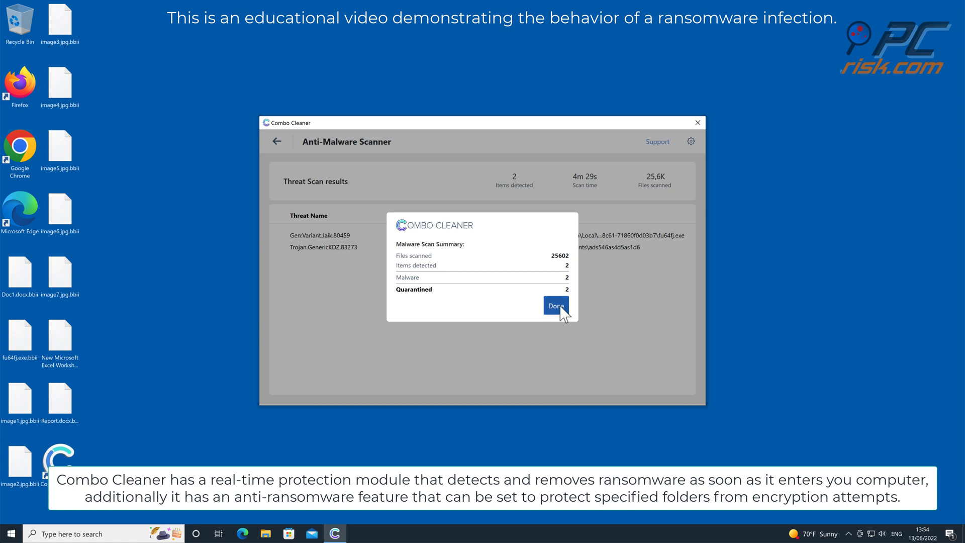
click(554, 306)
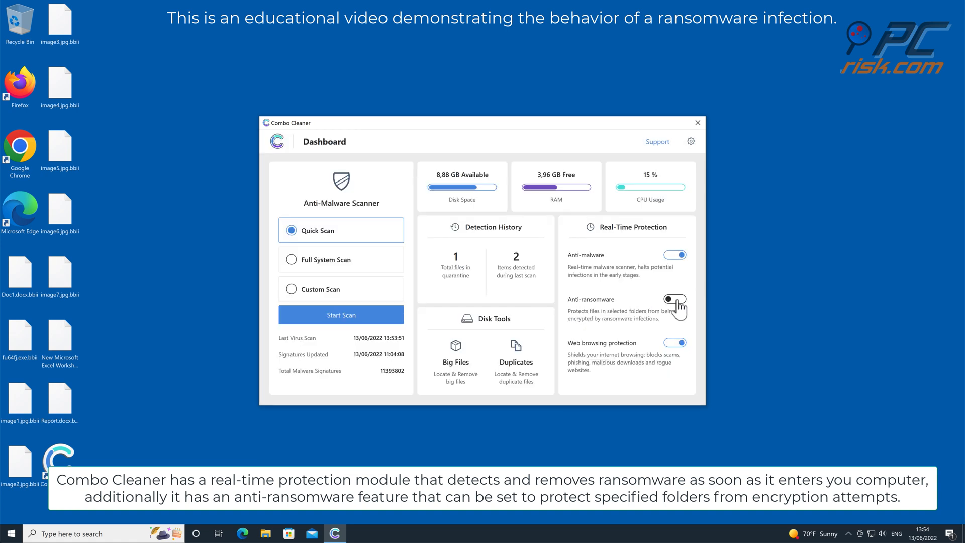
Enable anti-ransomware and add C:\Users\user\Desktop as a protected folder.
click(674, 302)
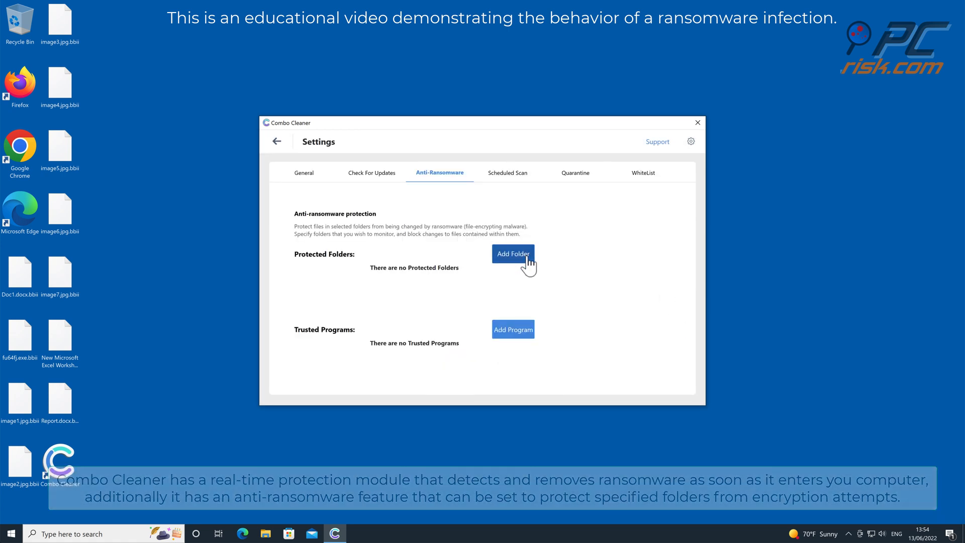
click(513, 254)
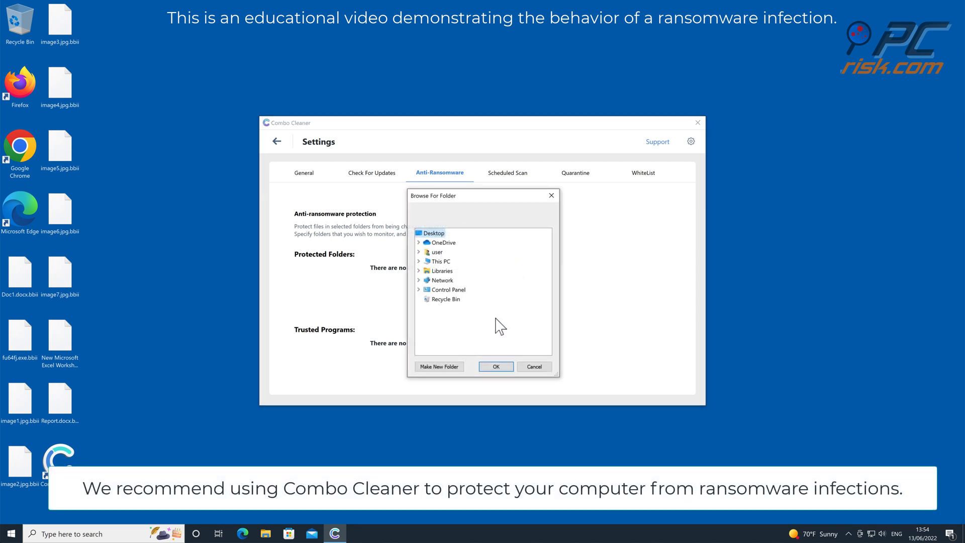
click(495, 366)
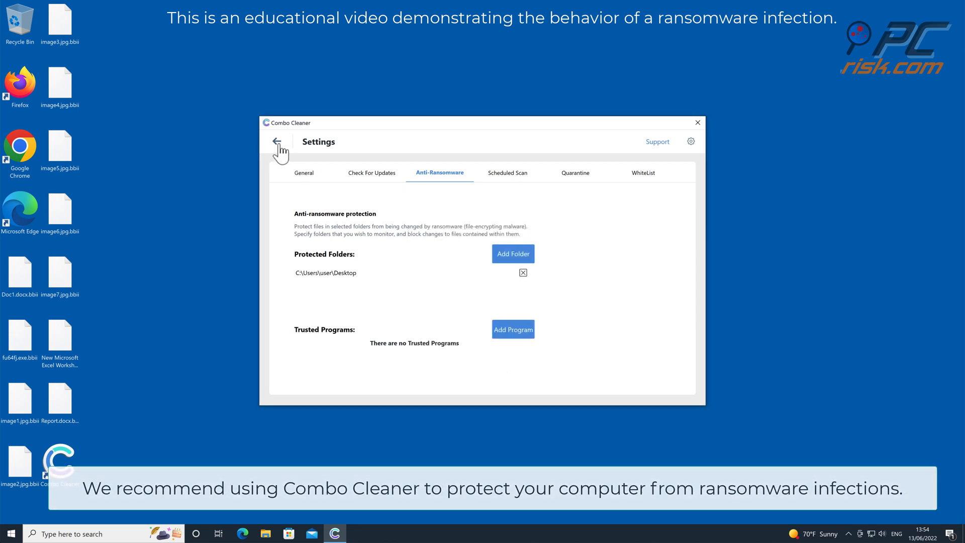